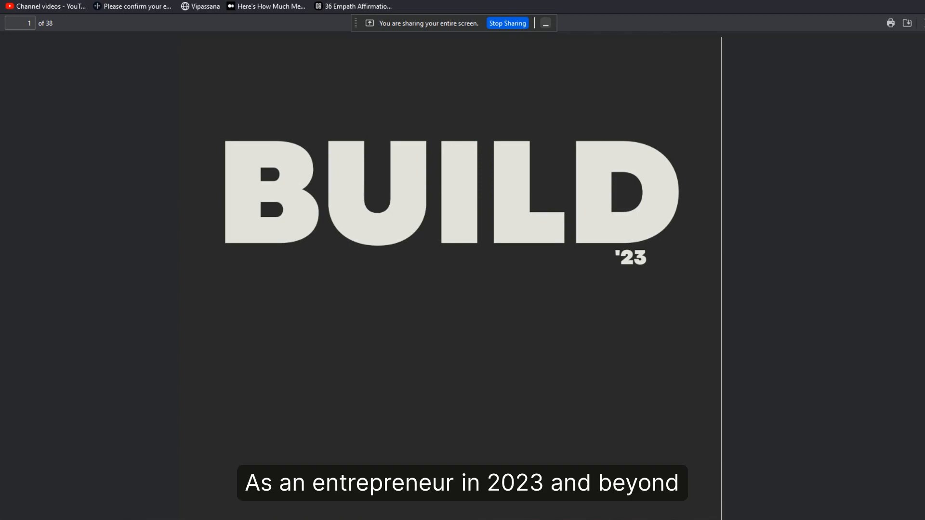
{"action": "scroll", "scroll_direction": "down", "scroll_amount": 3}
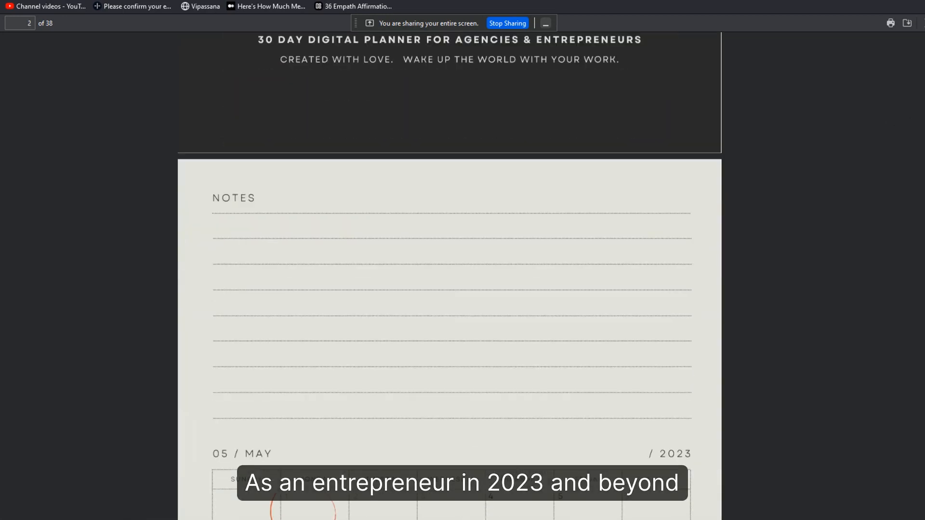
{"action": "scroll", "scroll_direction": "down", "scroll_amount": 3}
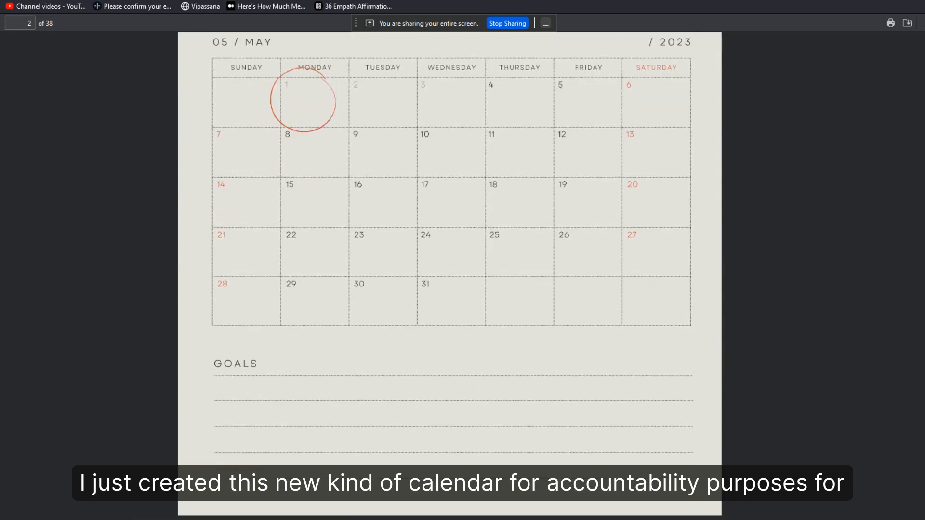
{"action": "scroll", "scroll_direction": "down", "scroll_amount": 3}
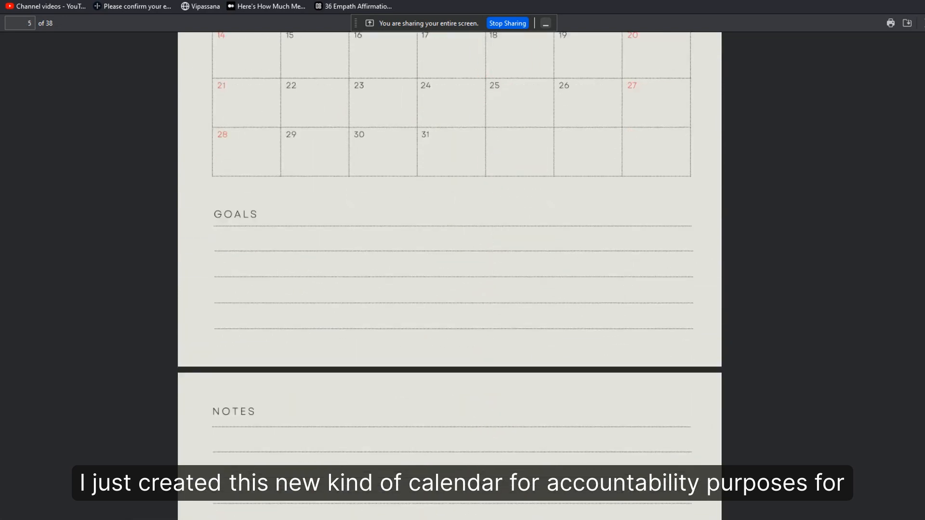
{"action": "scroll", "scroll_direction": "down", "scroll_amount": 3}
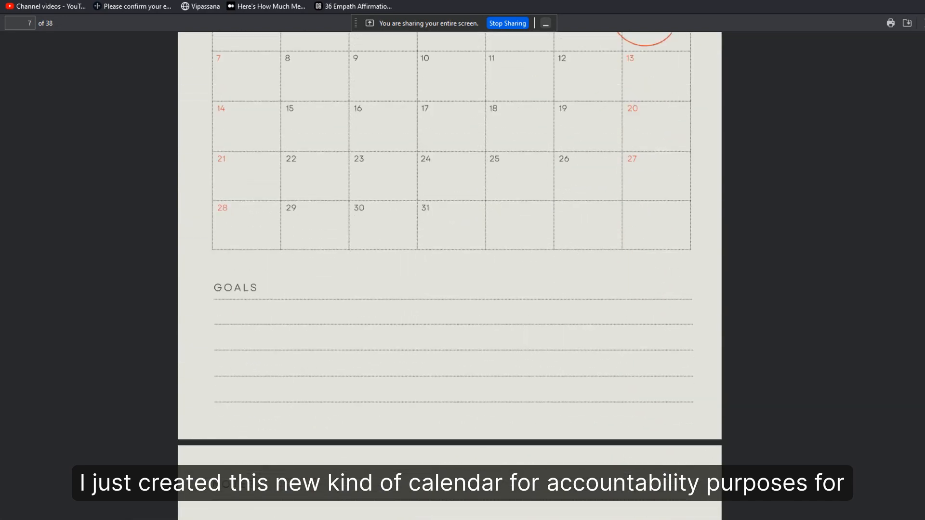
{"action": "scroll", "scroll_direction": "down", "scroll_amount": 3}
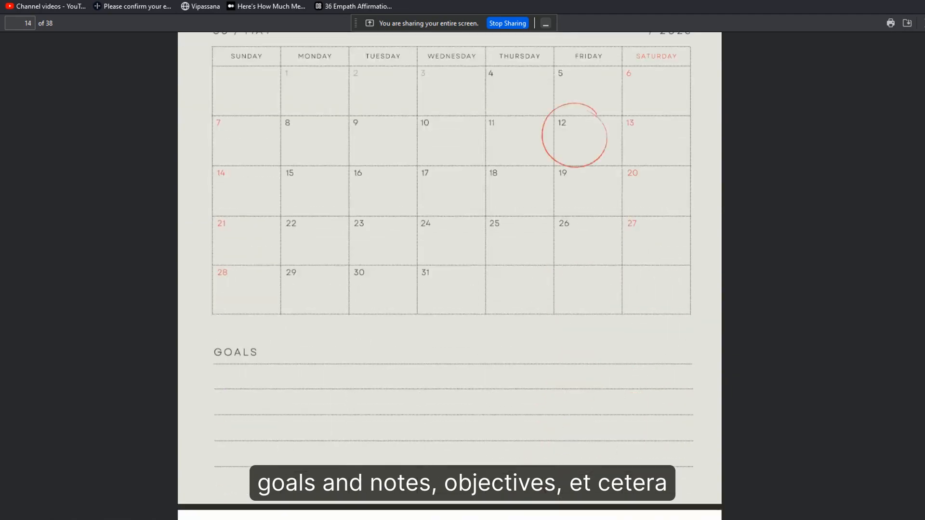
{"action": "scroll", "scroll_direction": "down", "scroll_amount": 3}
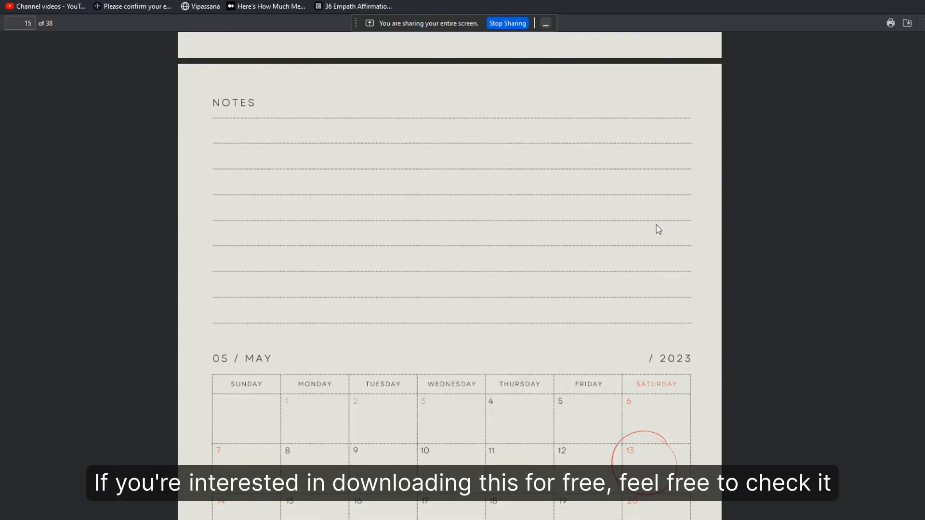
{"action": "mouse_move", "coordinate": [799, 197]}
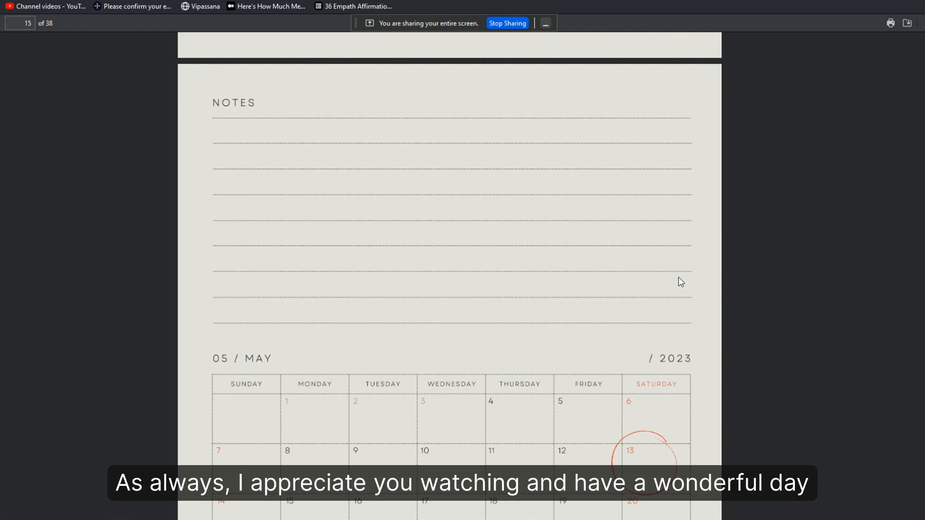
{"action": "mouse_move", "coordinate": [534, 79]}
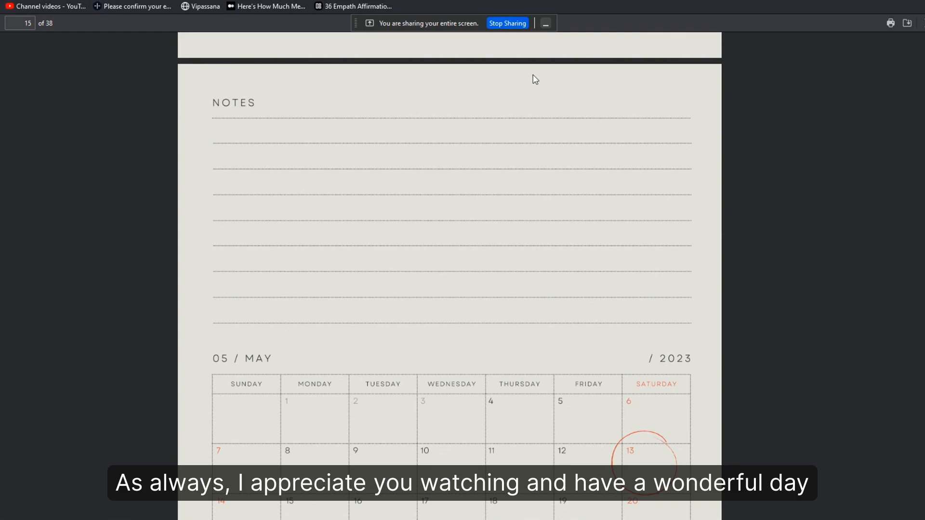